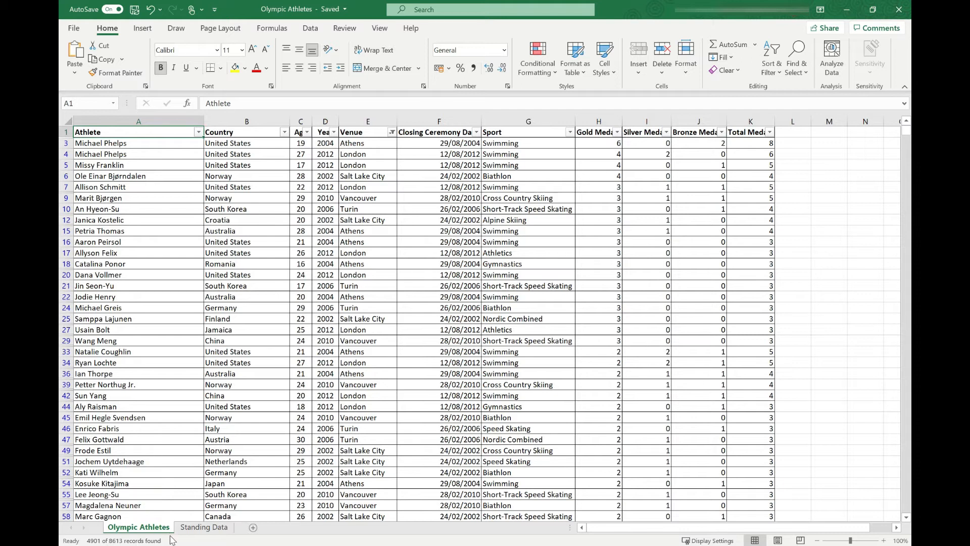
pyautogui.moveTo(182, 544)
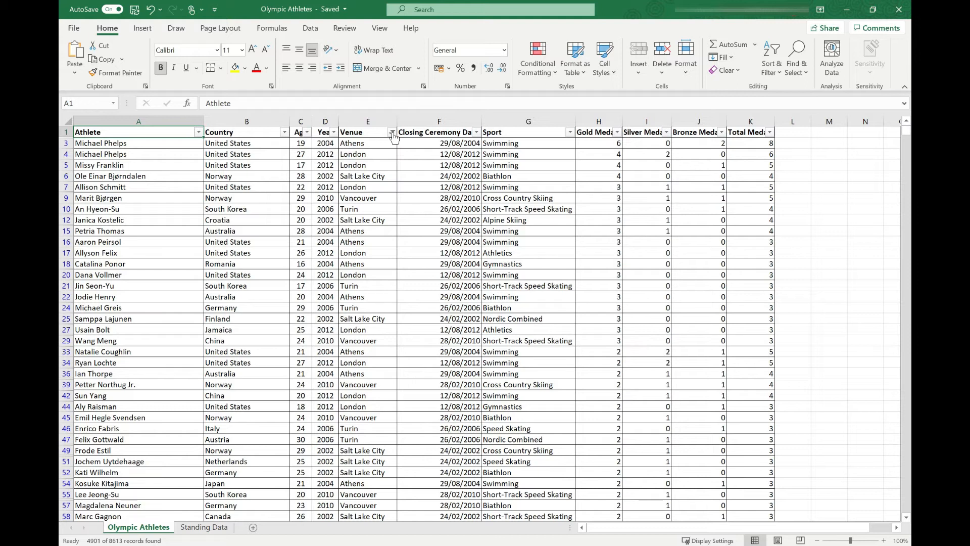
# Show the Venue column's filter list with its currently ticked host cities, then leave it.
pyautogui.click(392, 131)
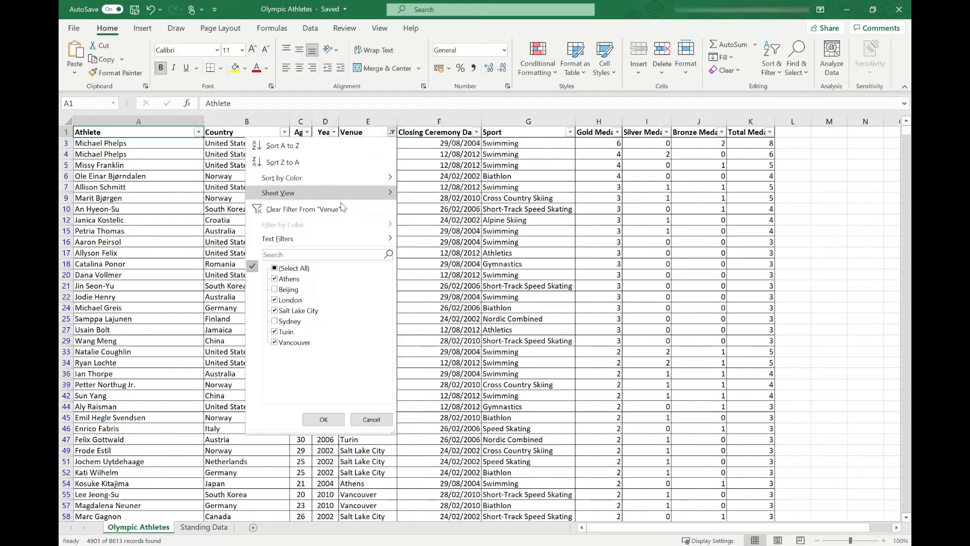
pyautogui.moveTo(277, 238)
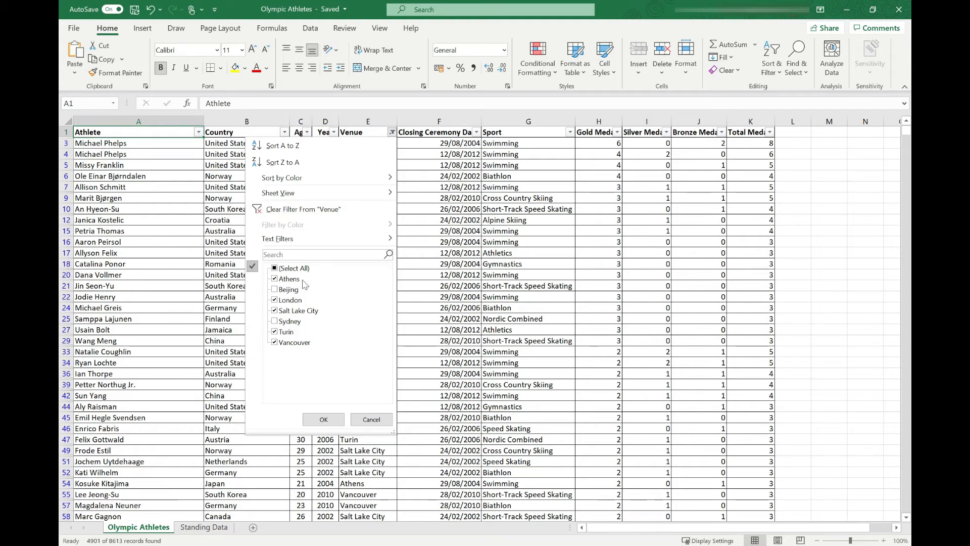
pyautogui.click(323, 420)
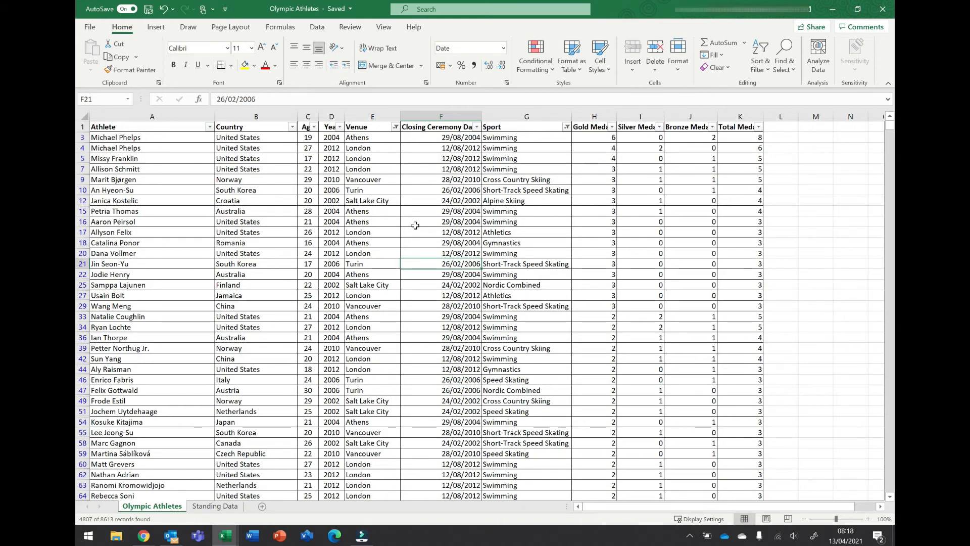
# Bring up the Sort & Filter menu from the Home ribbon, exposing the Clear filters command.
pyautogui.click(760, 54)
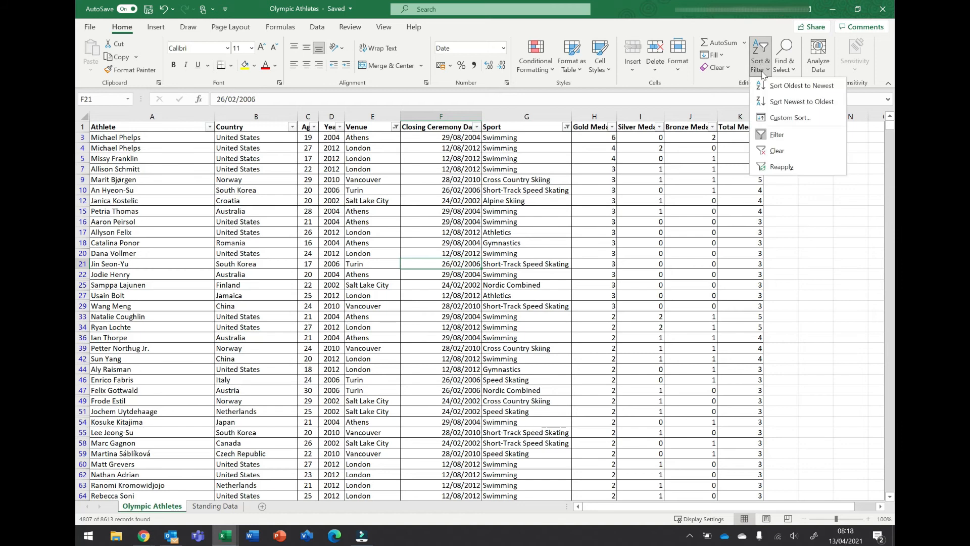